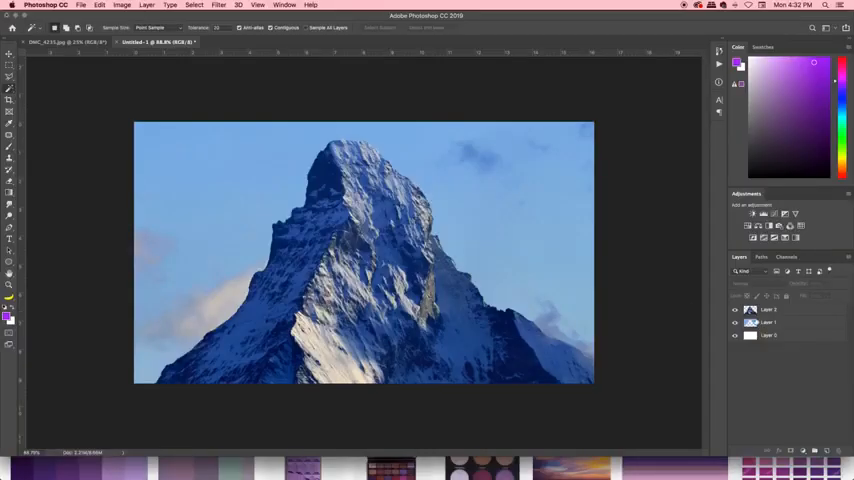
- Select the mountain peak and copy it to its own new layer (Layer 2)
click(736, 308)
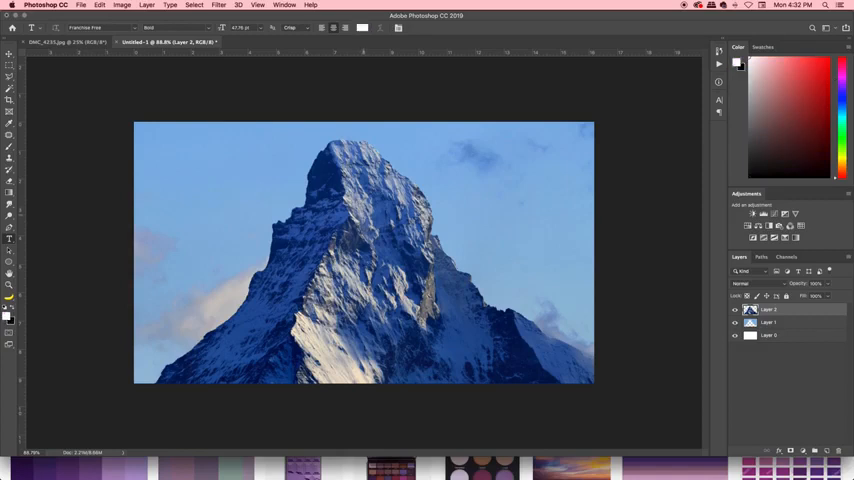
- Add a white SUBSCRIBE text layer with the Horizontal Type tool, placed below Layer 2
text(SUBS)
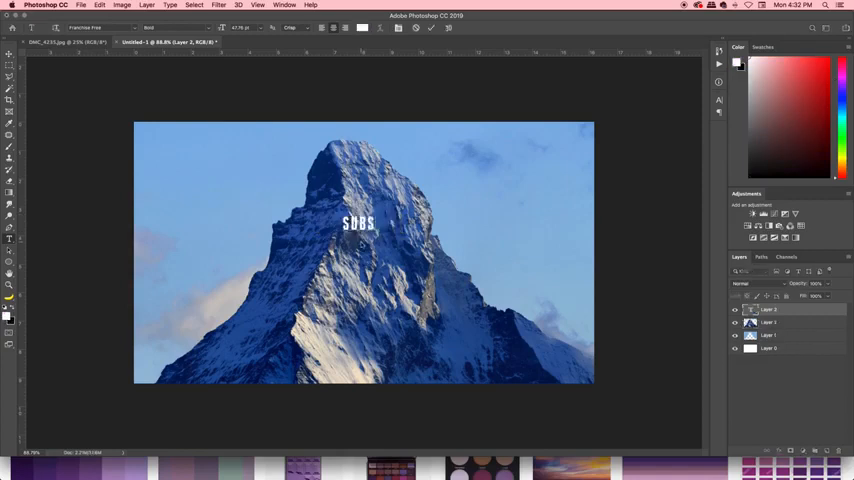
text(SUBSCRIBE)
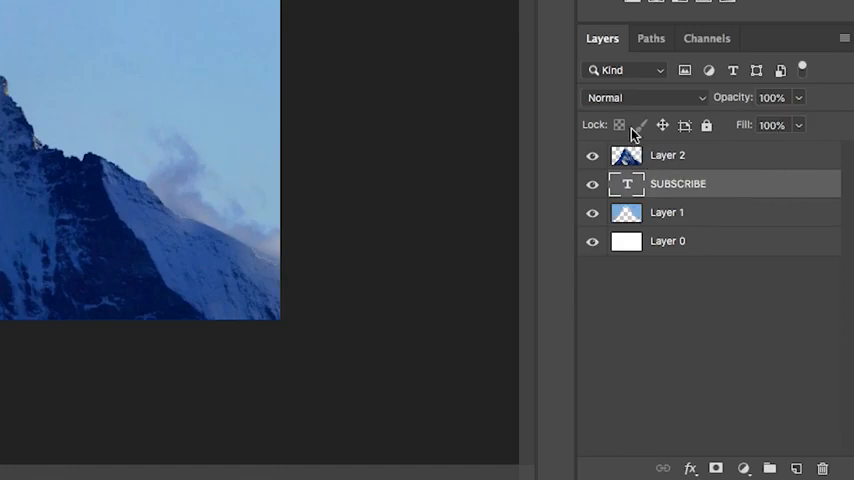
- Scale the SUBSCRIBE text to fill the sky behind the peak layer
right_click(678, 184)
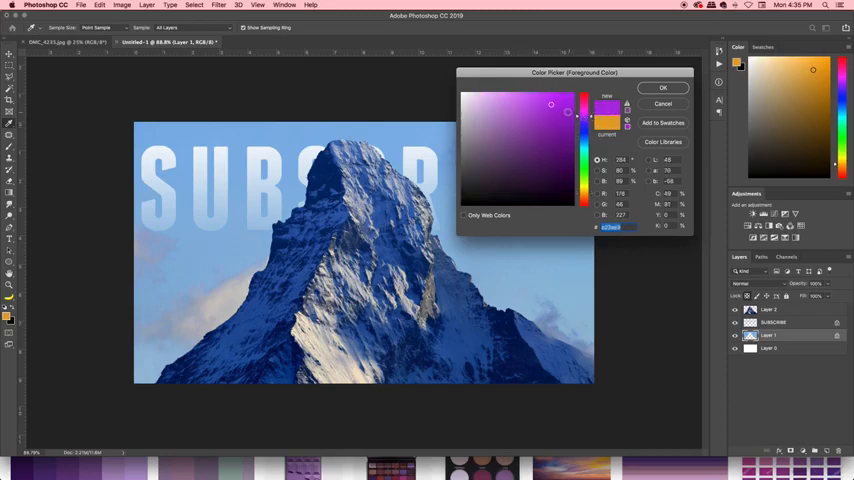
- Set a purple foreground colour for the Gradient tool
click(664, 88)
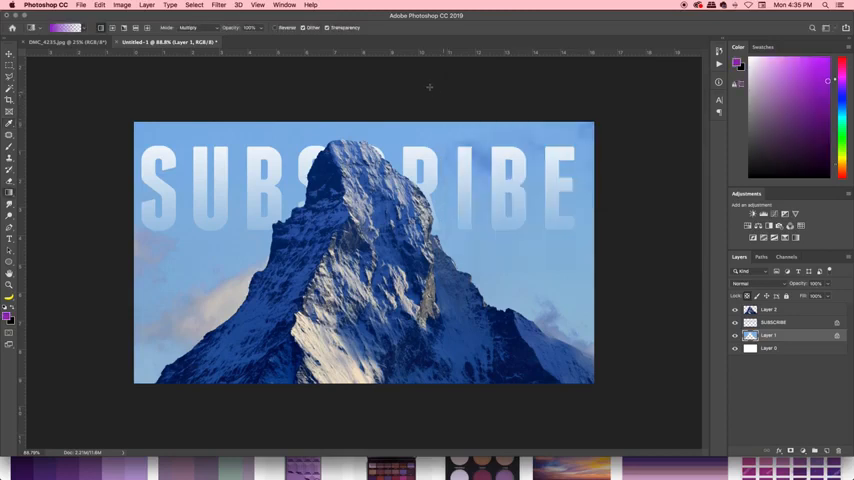